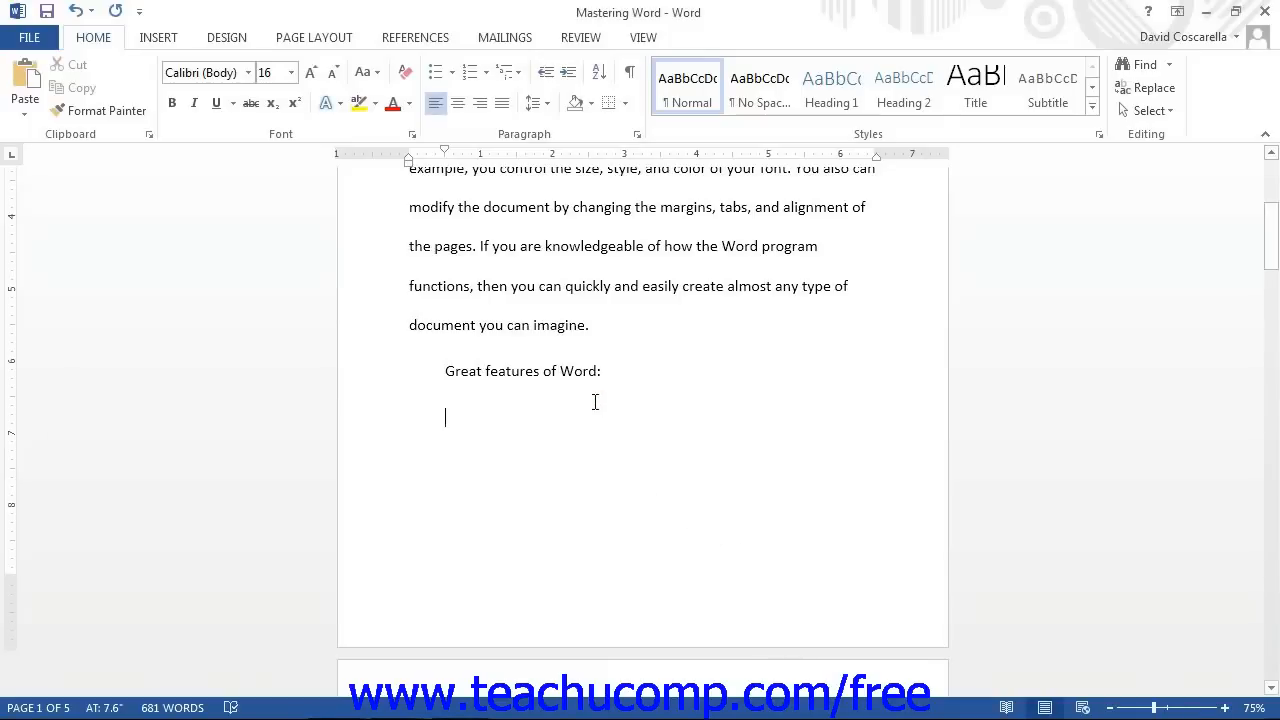
- Auto-start a bulleted list with items 'Custom Bullets' and 'Custom Numbering for lists'
text(*)
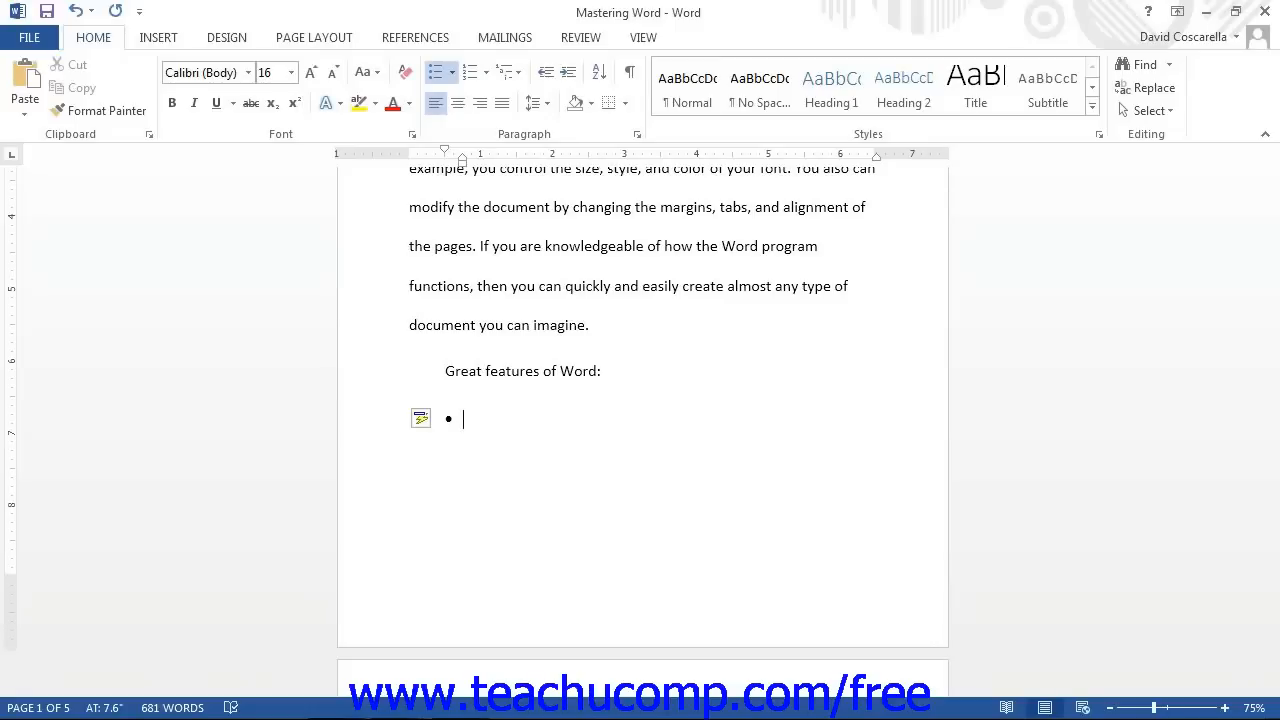
text(stom)
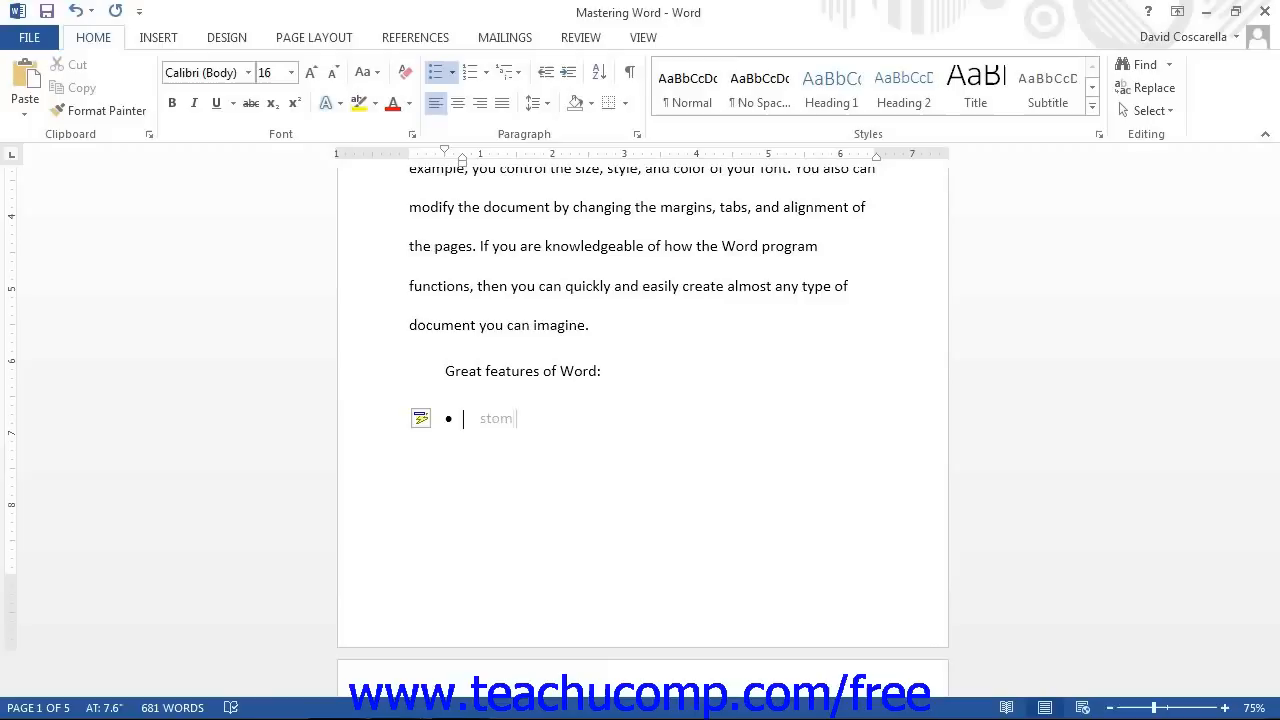
key(backspace)
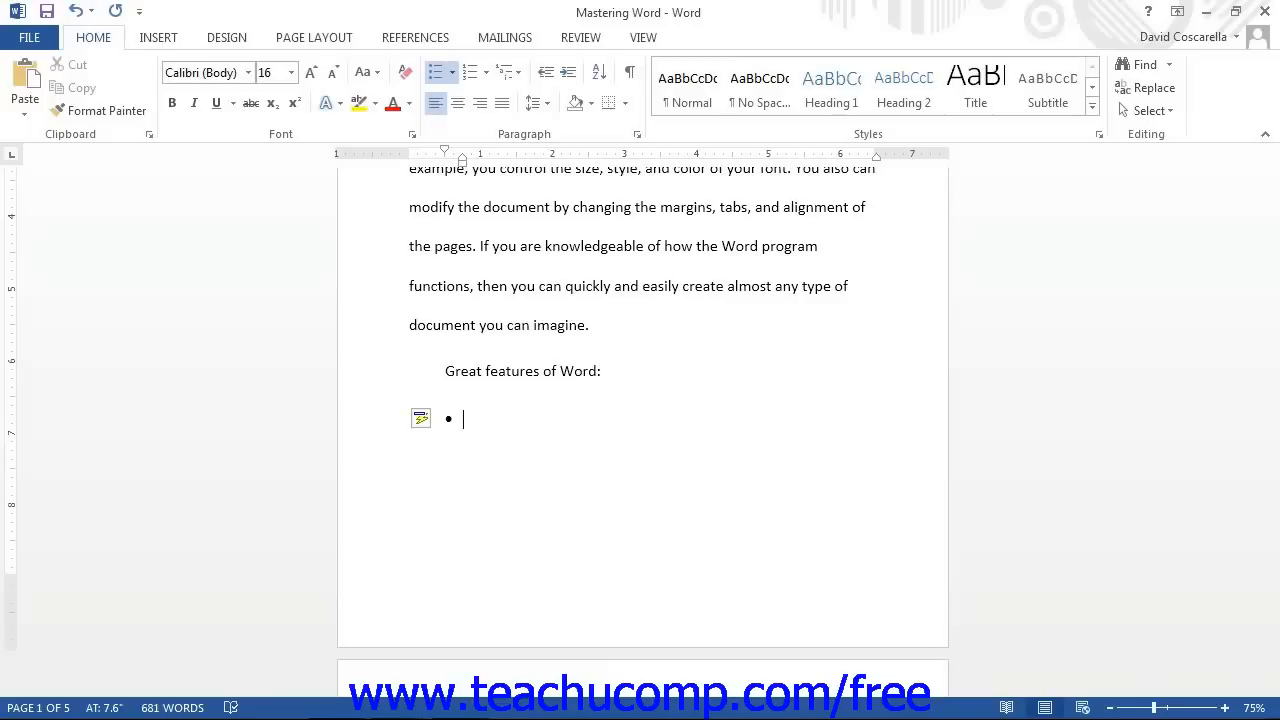
text(Custom Bullets)
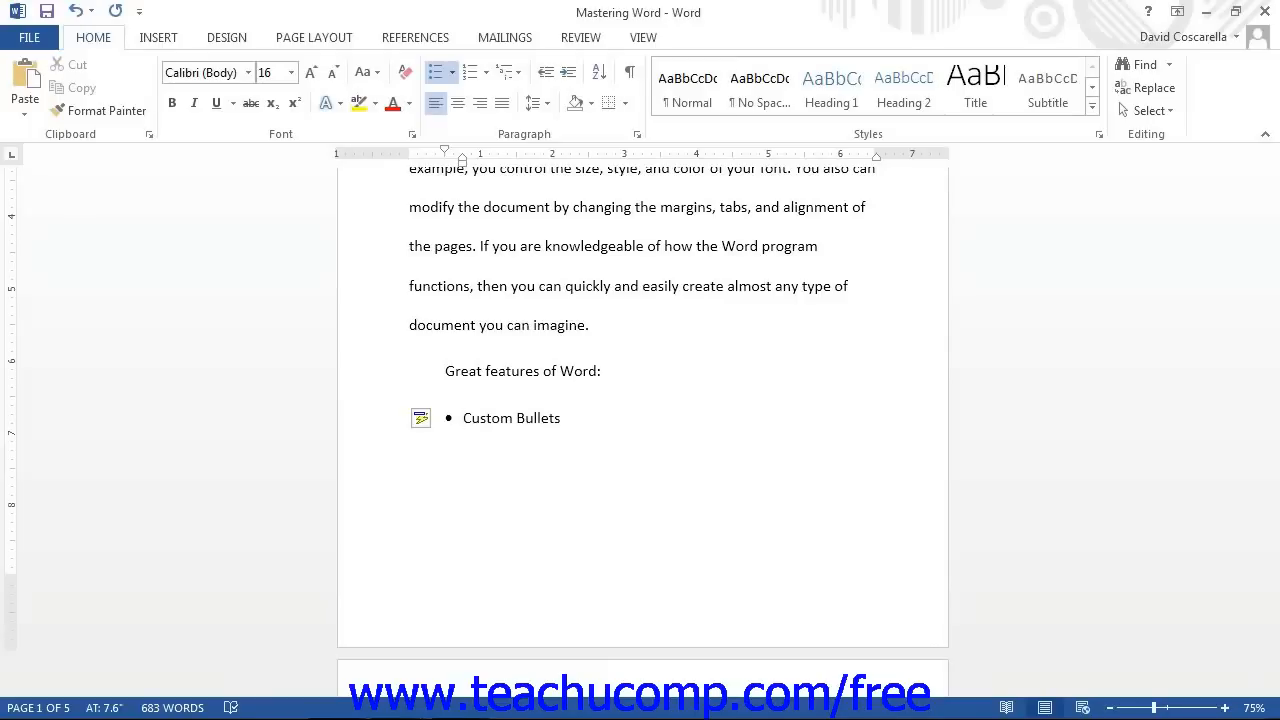
mouse_move(448, 458)
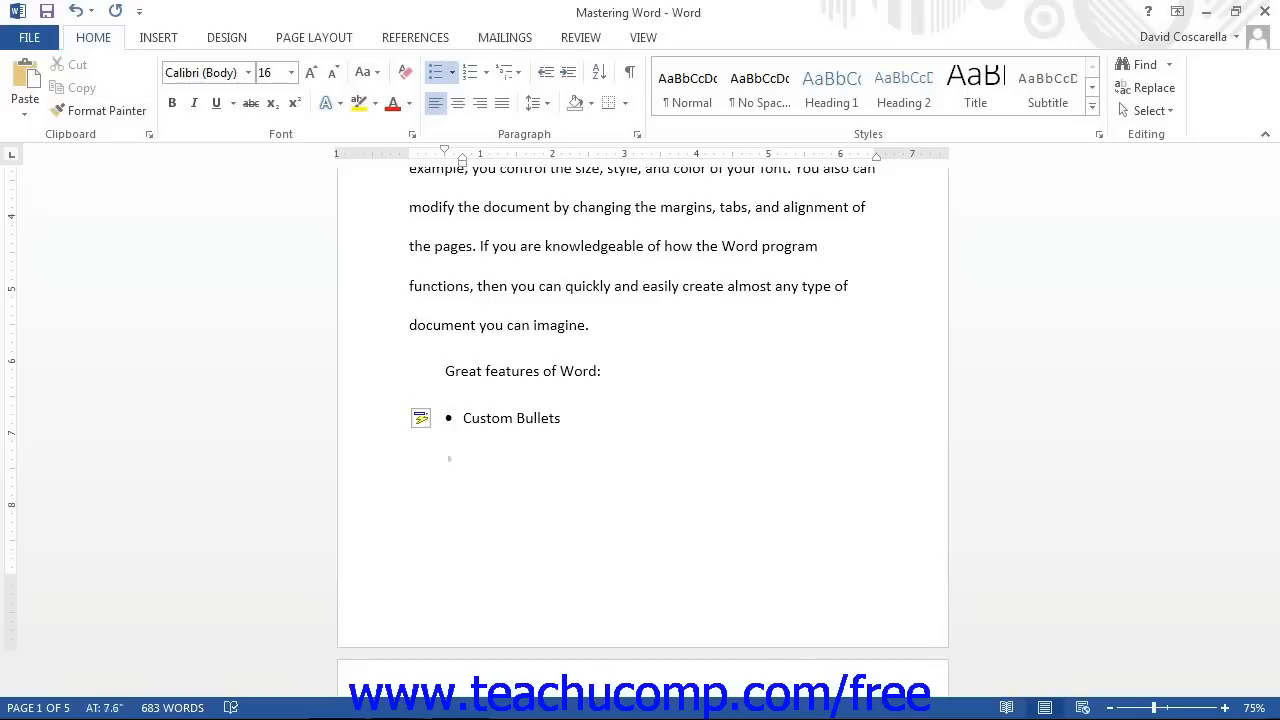
key(Return)
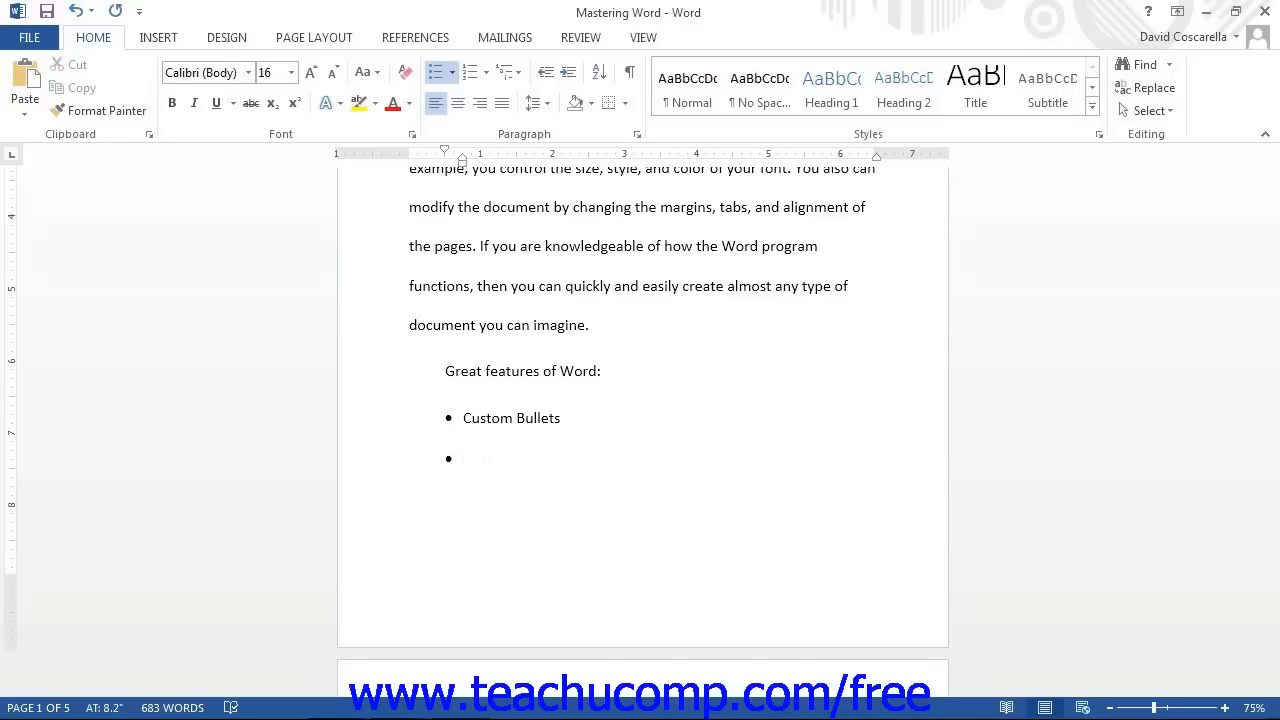
text(Custom Number)
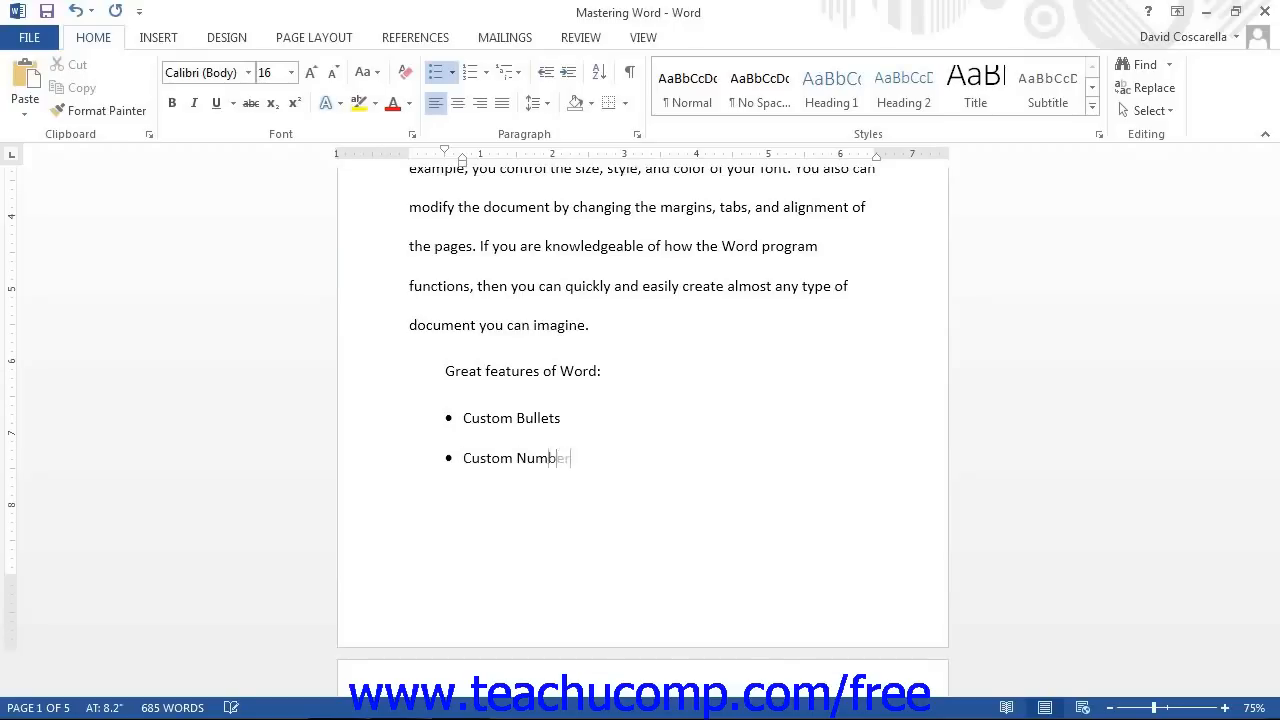
key(BackSpace)
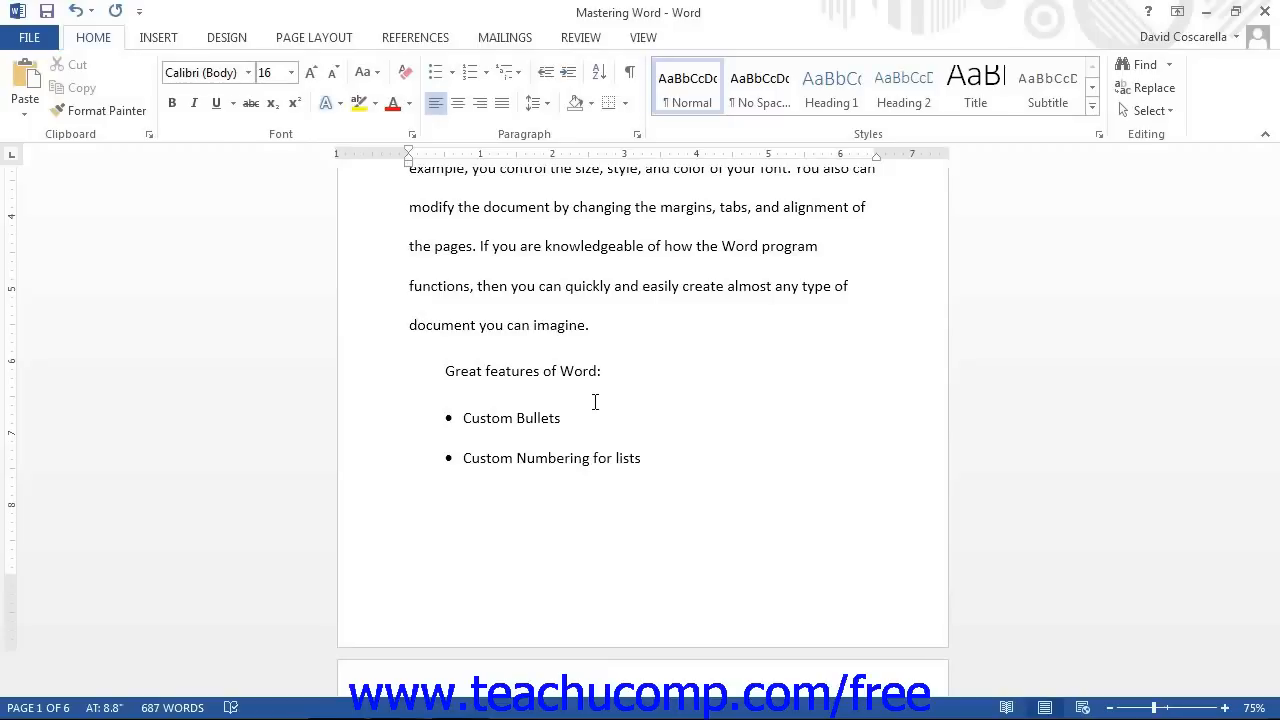
click(410, 505)
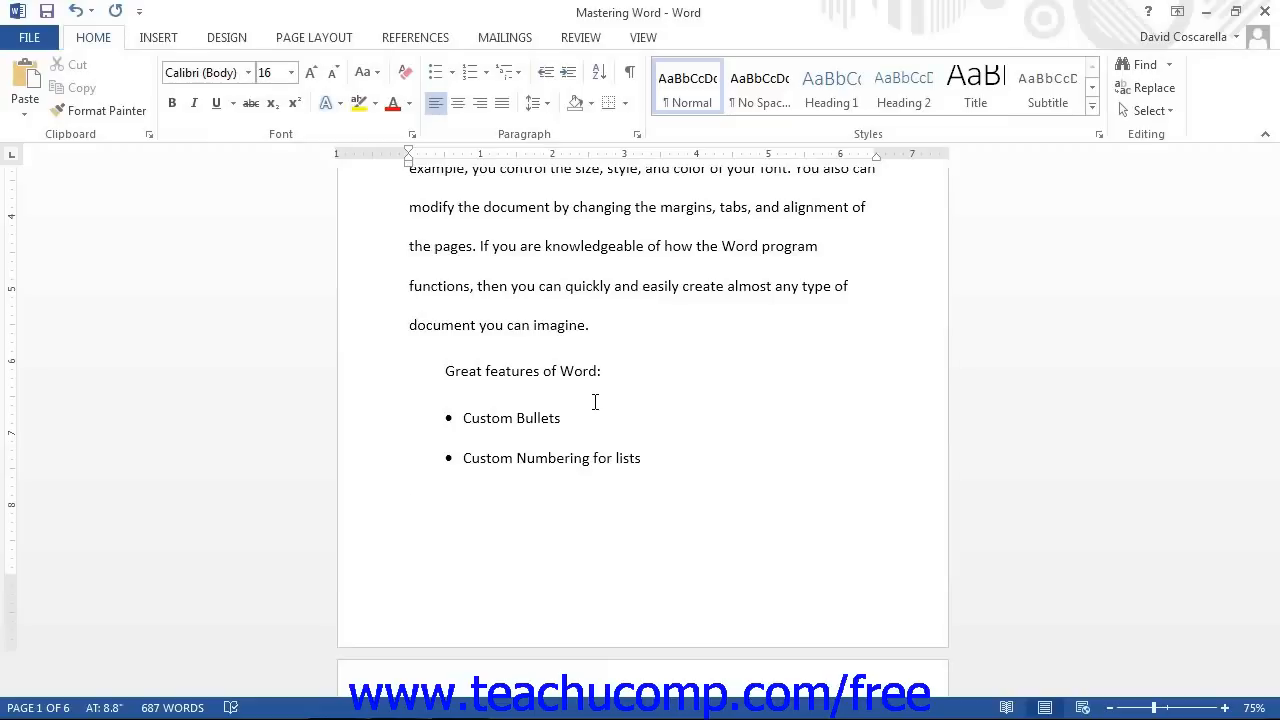
click(409, 505)
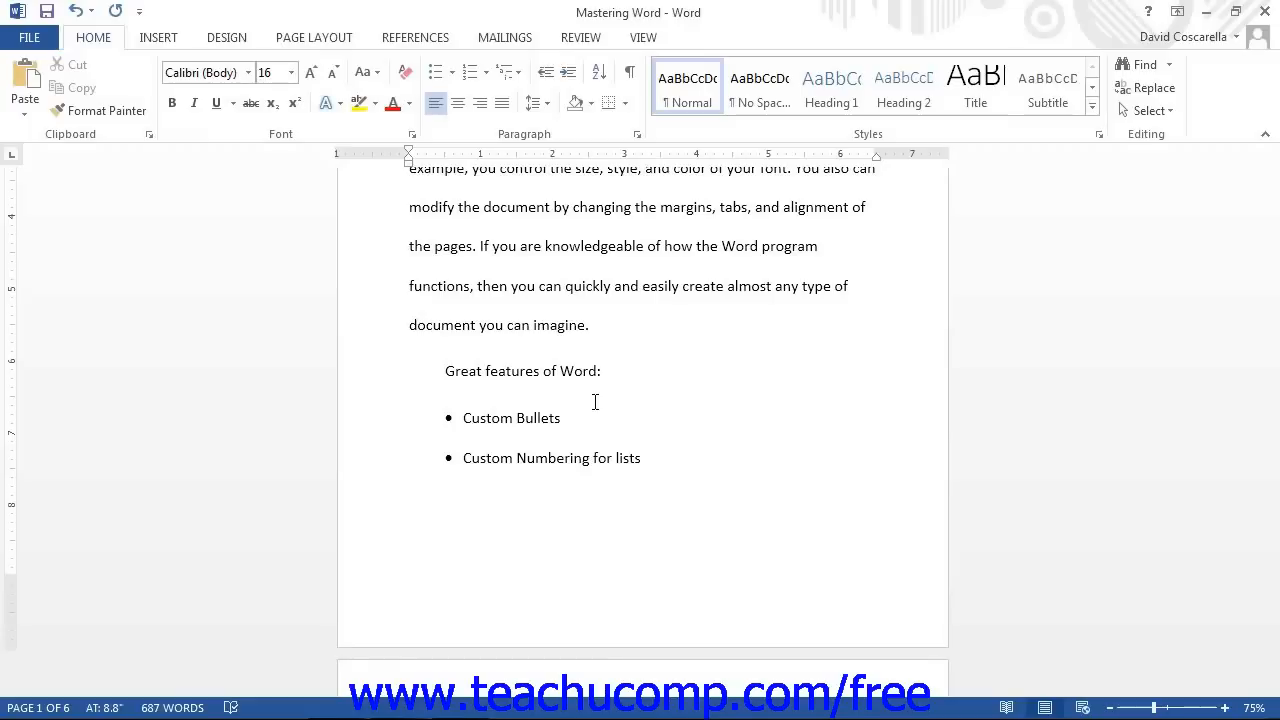
click(409, 505)
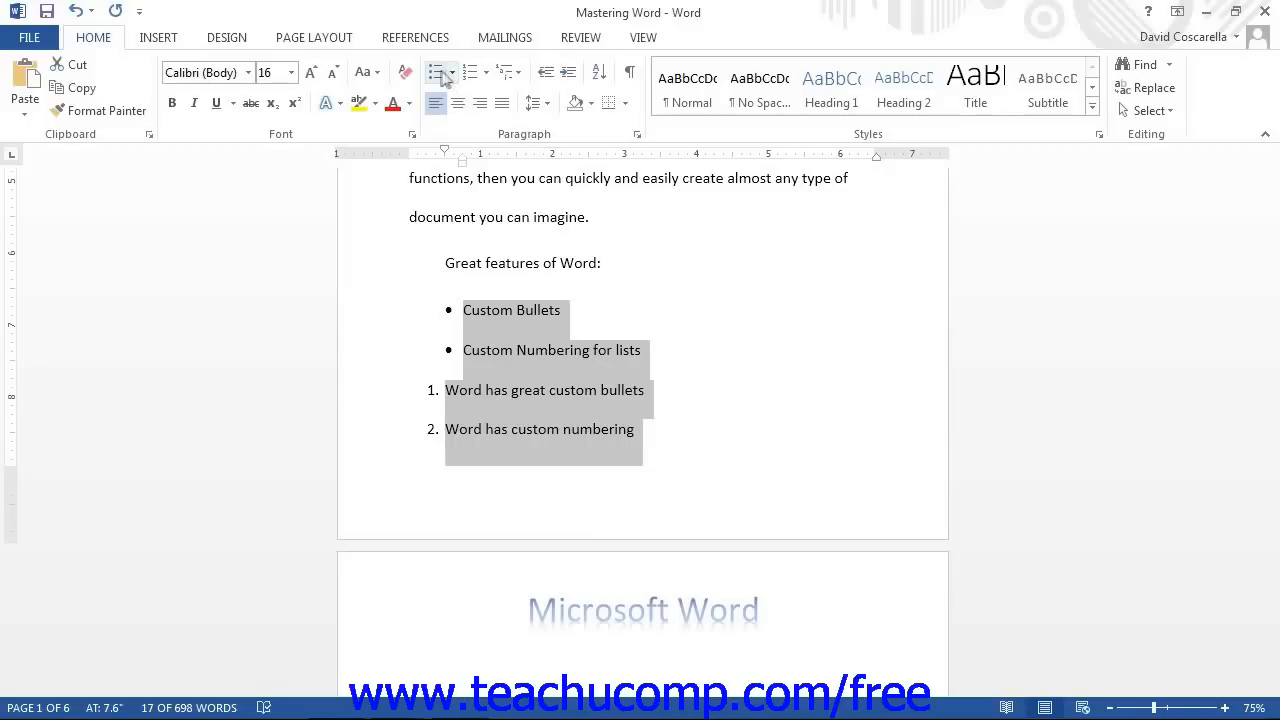
mouse_move(436, 74)
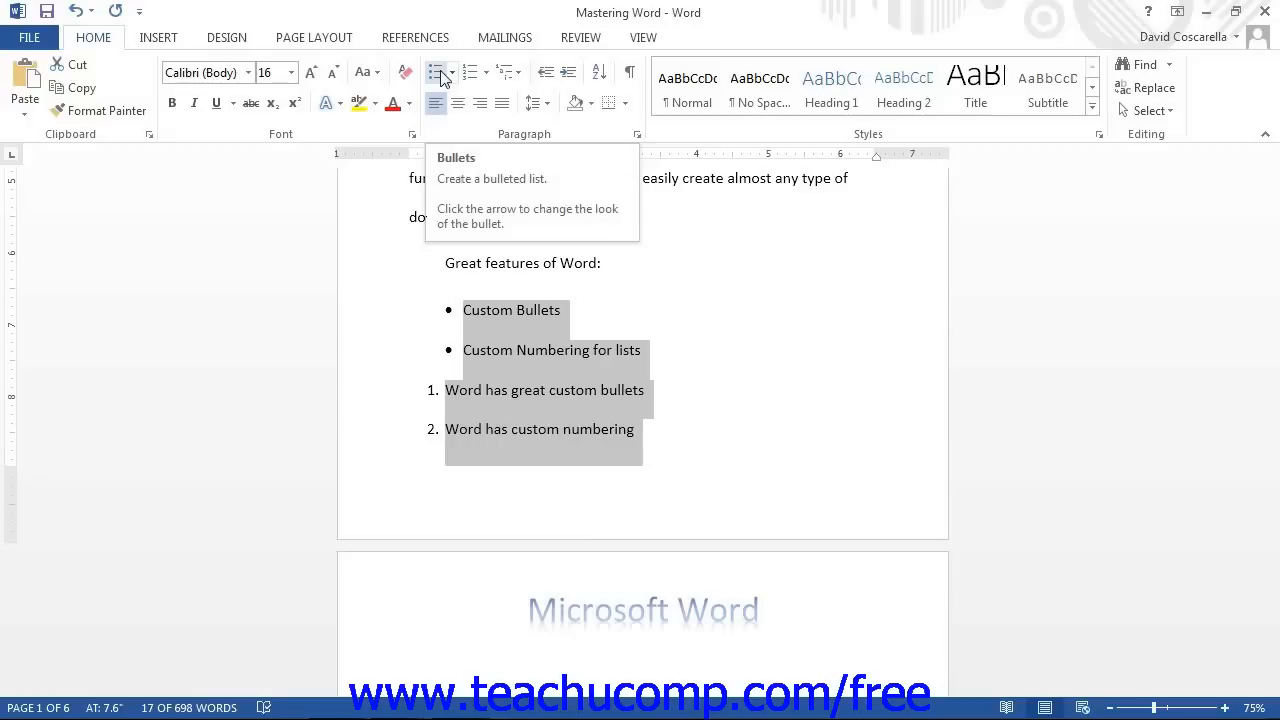
mouse_move(476, 78)
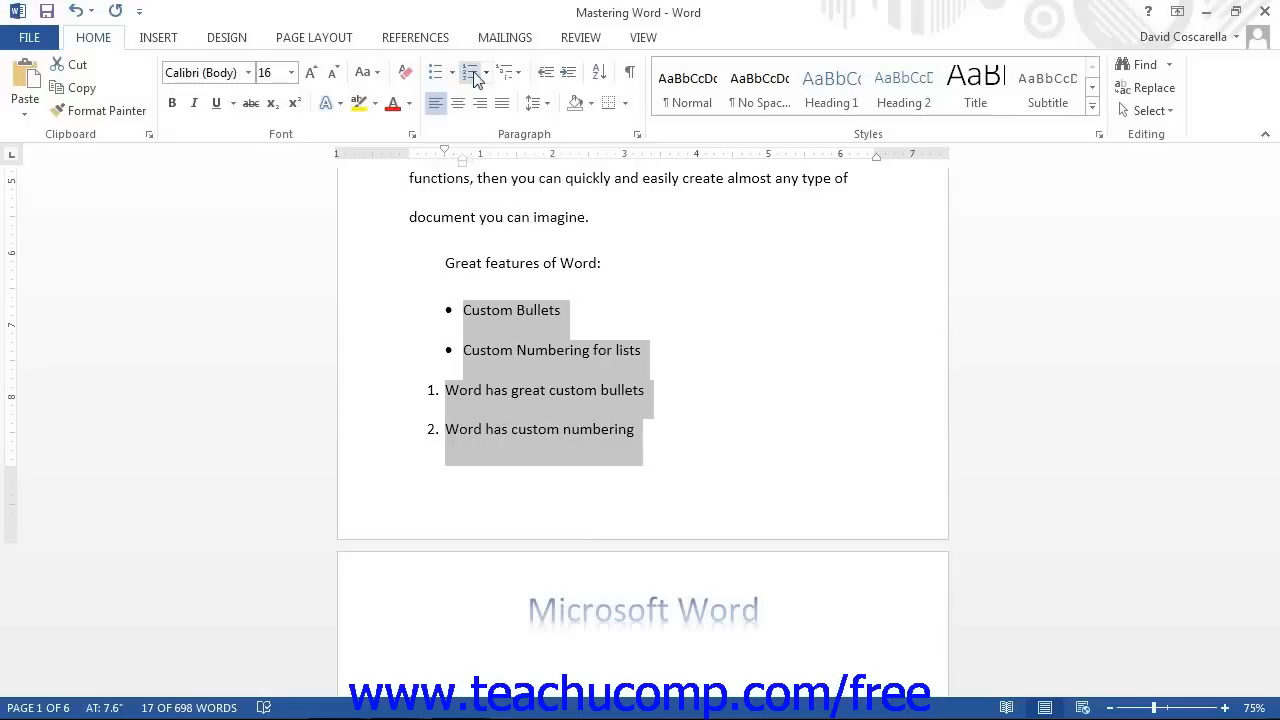
- Open the Bullet Library dropdown from the Bullets button on the Home tab
click(449, 71)
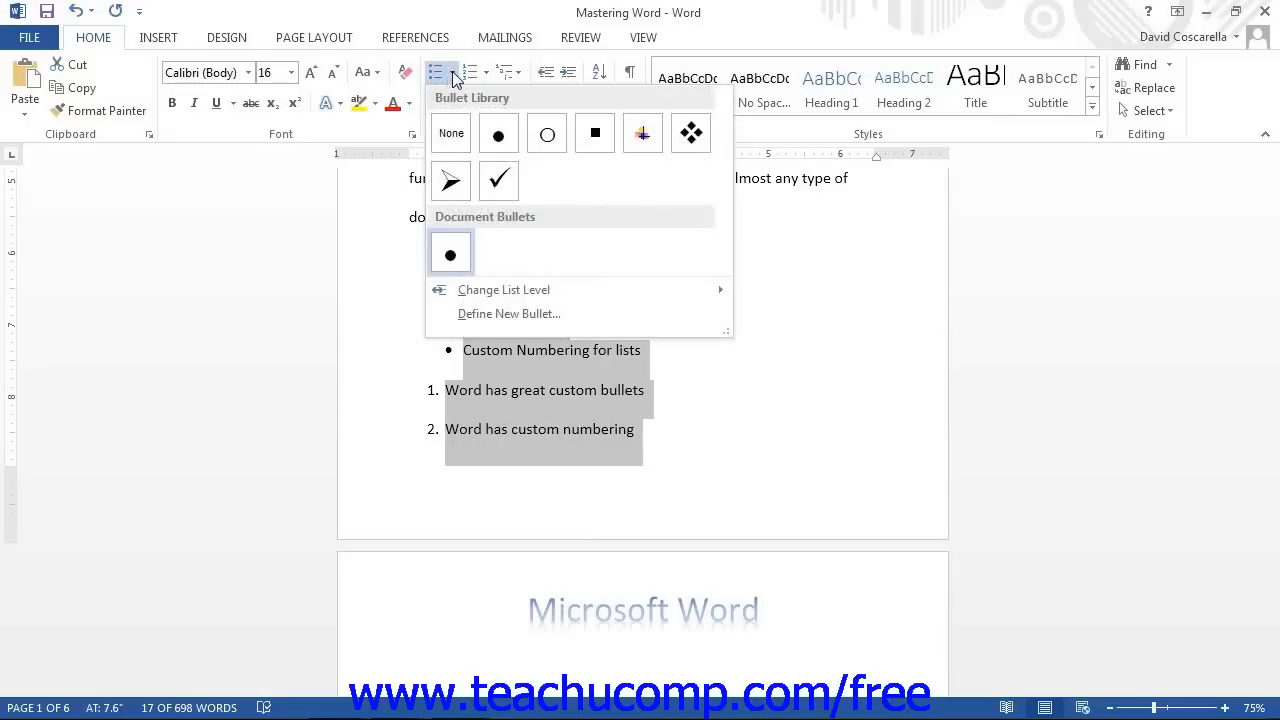